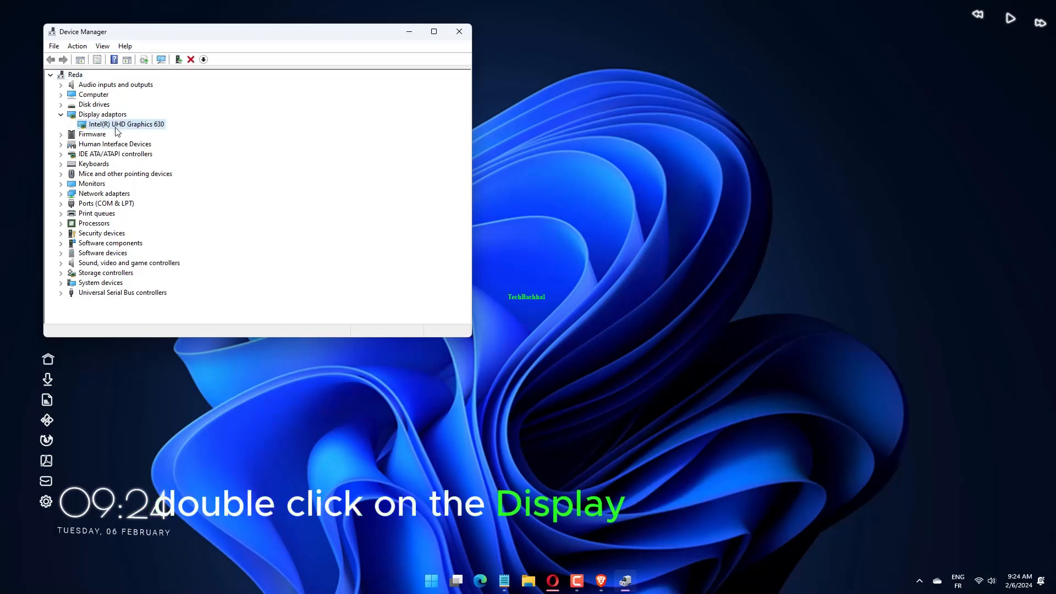
Bring up the action menu for the Intel(R) UHD Graphics 630 display adapter
right_click(125, 123)
text(d)
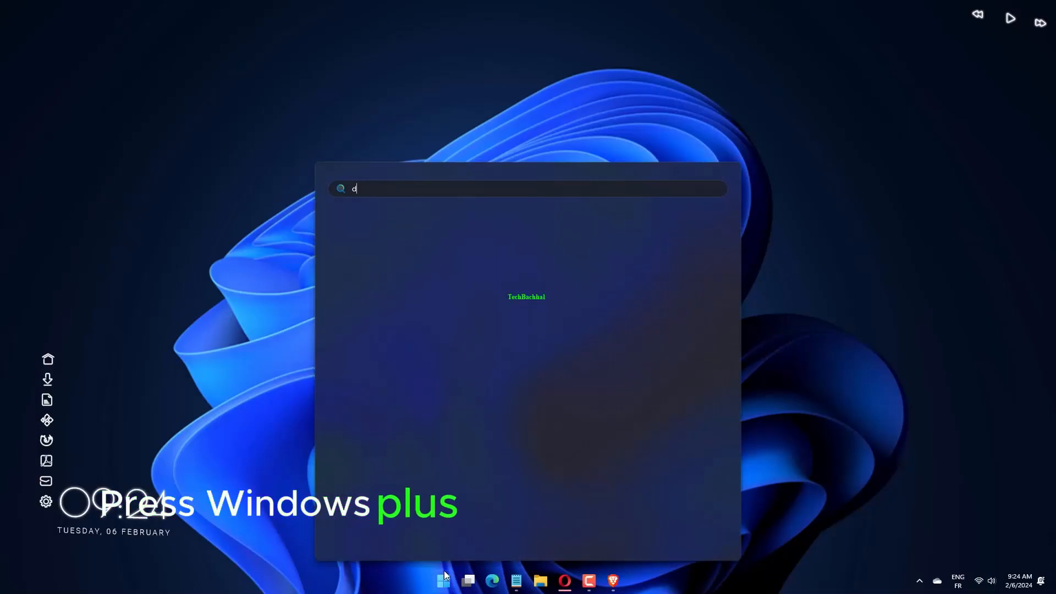
Reopen Device Manager from search and choose Update driver for Intel UHD Graphics 630
text(evice Manager)
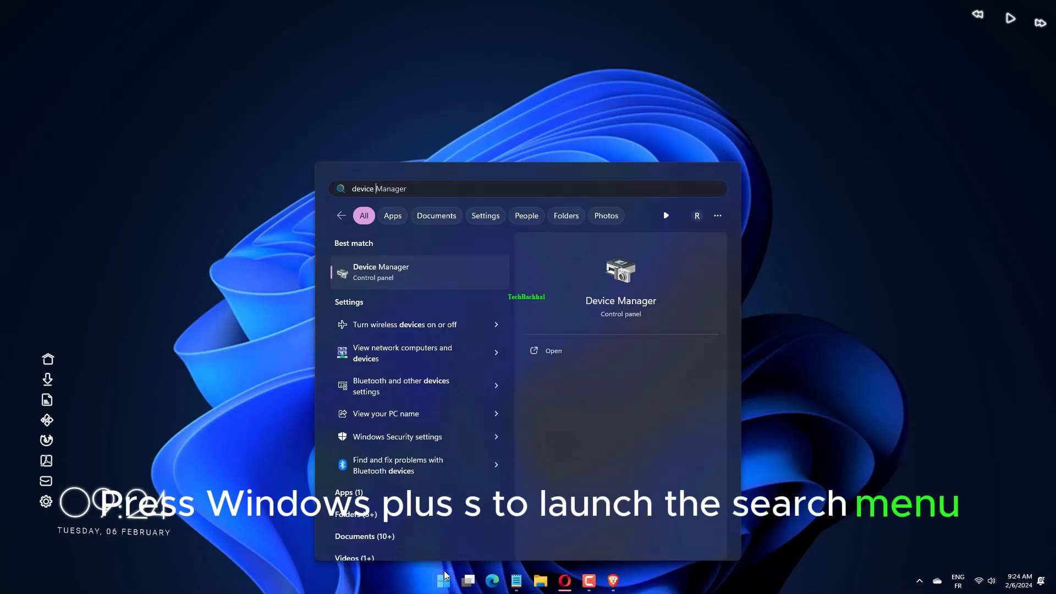
text(device manager)
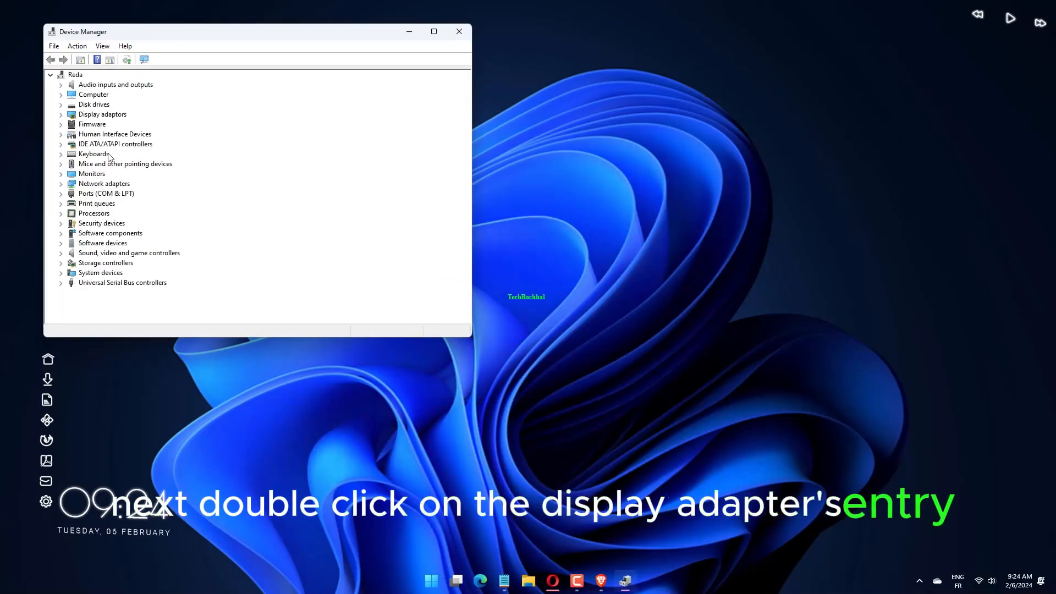
double_click(93, 124)
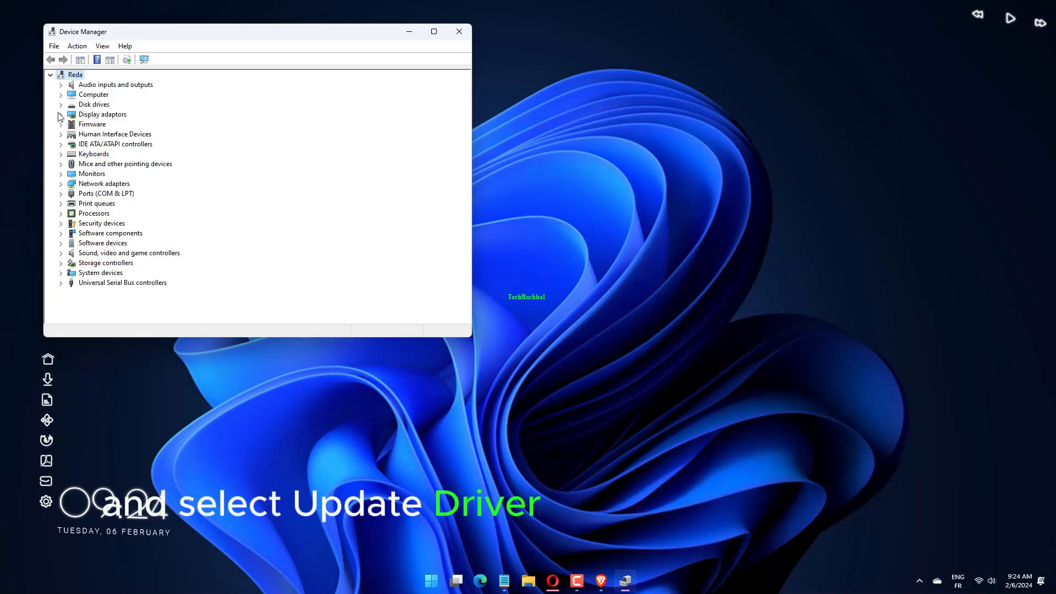
right_click(101, 125)
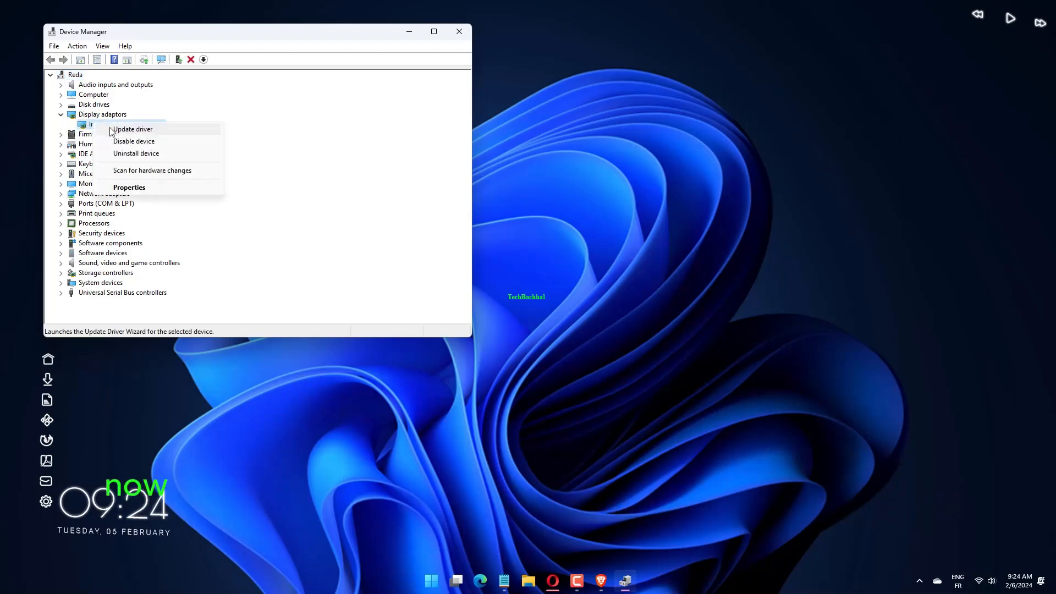
click(132, 129)
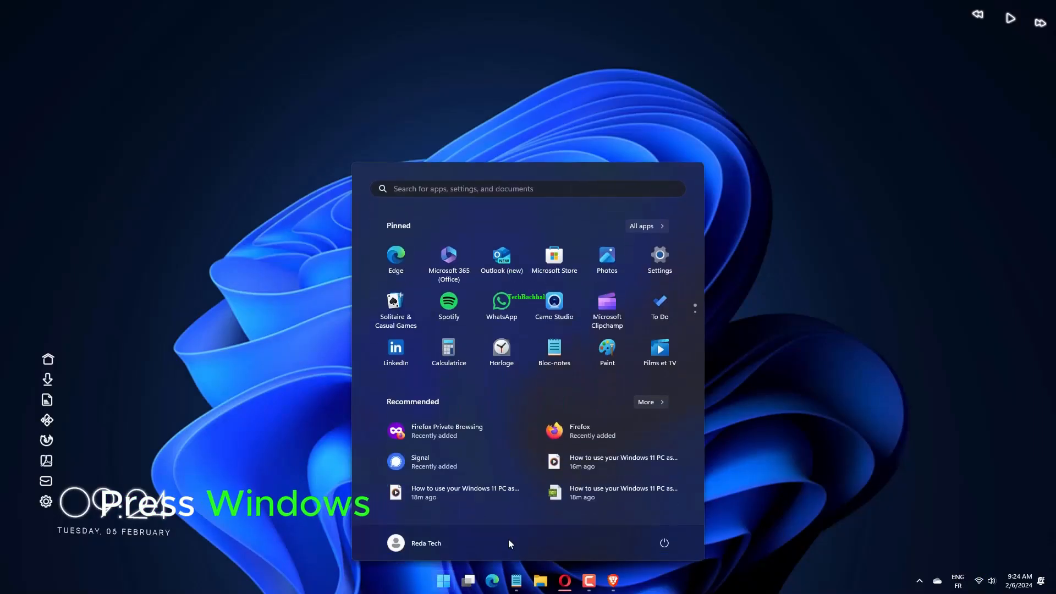
Find and open Windows Security settings through Windows search
text(windows Memory Diagnostic)
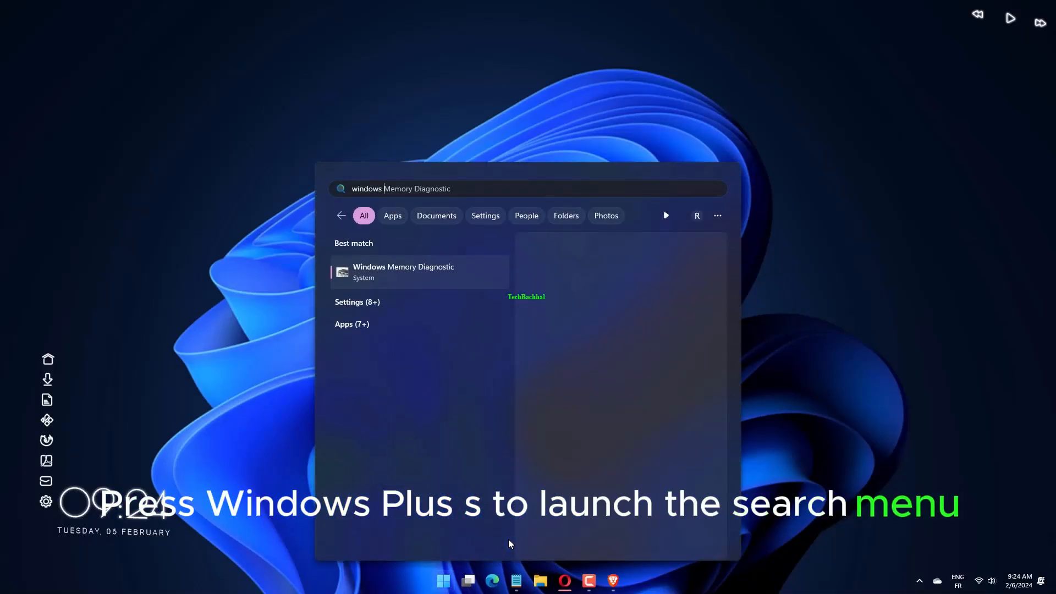
text(windows security settings)
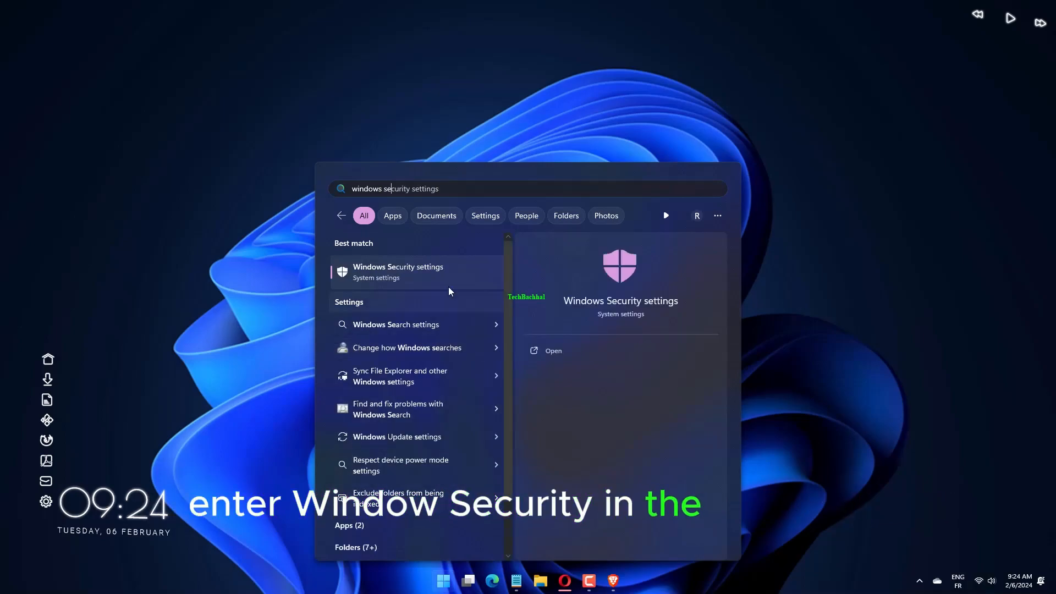
click(397, 271)
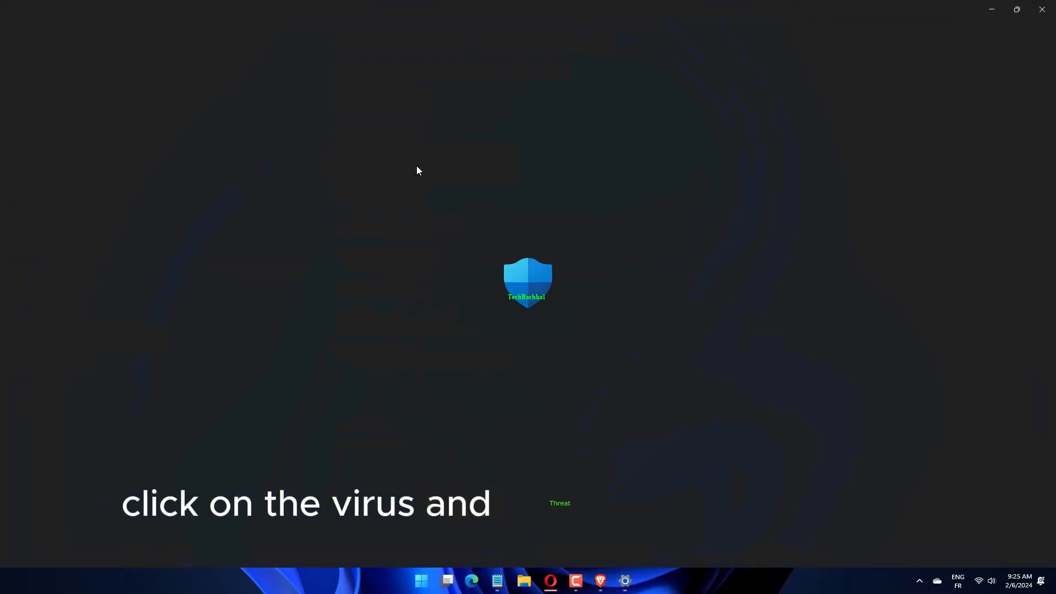
Go to the Virus & threat protection settings page, then close Windows Security
click(528, 279)
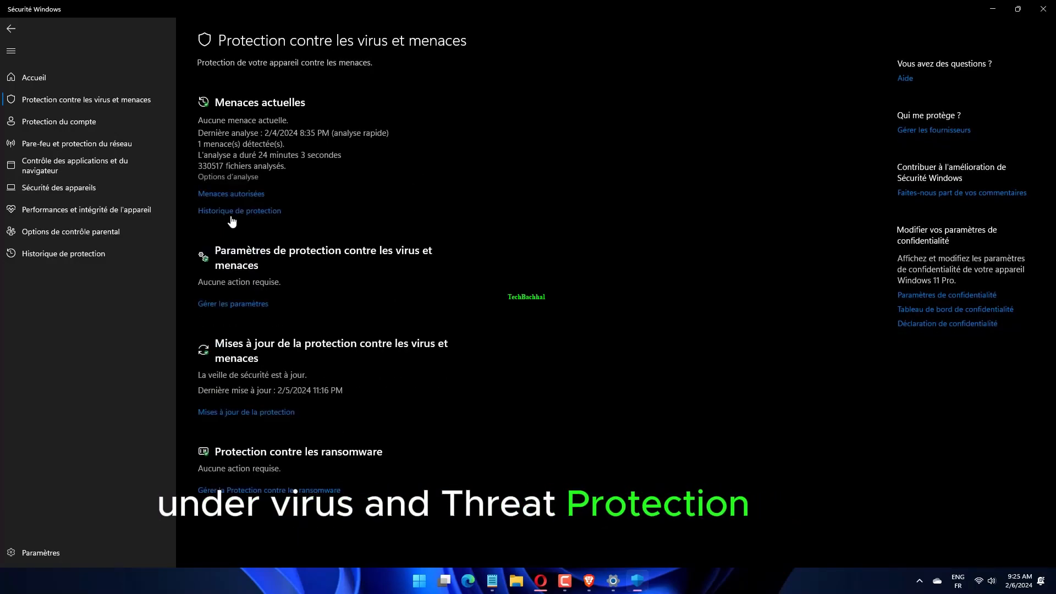
click(228, 176)
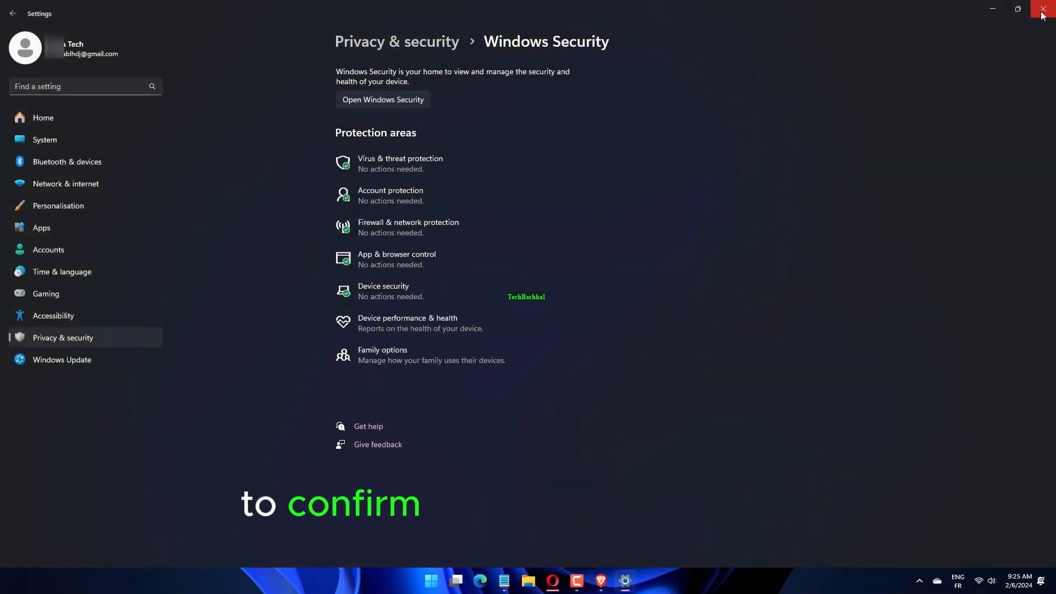
click(1043, 11)
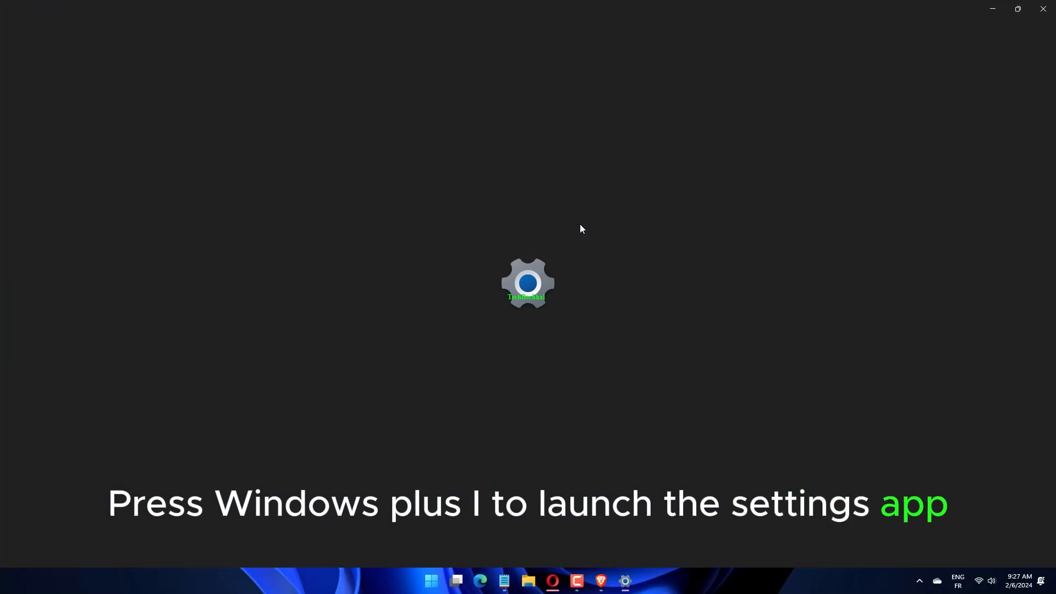
Open Settings > Apps and show advanced options for Assistance rapide
key(win+i)
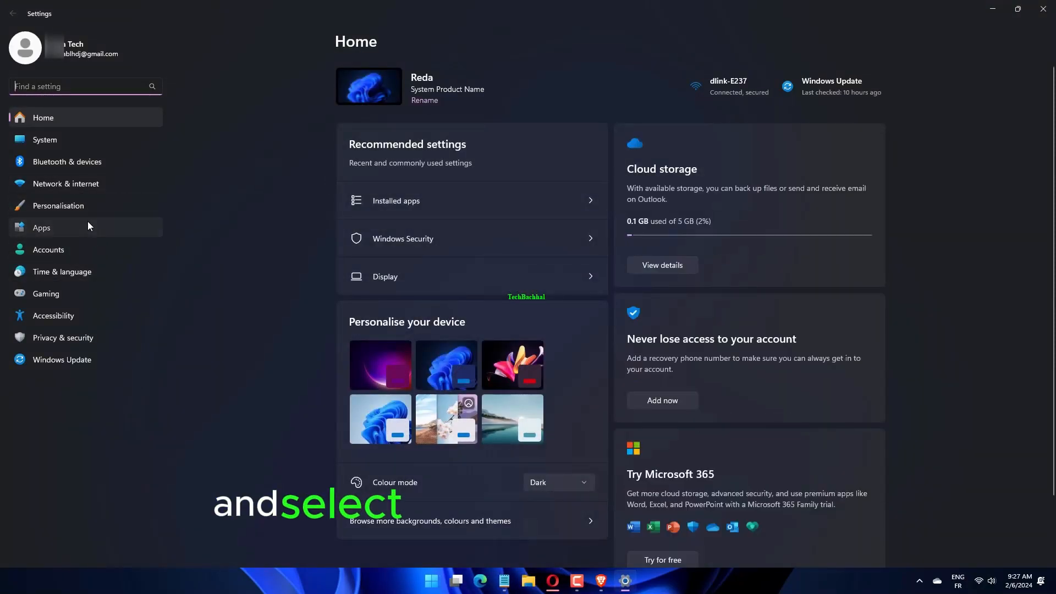
click(41, 227)
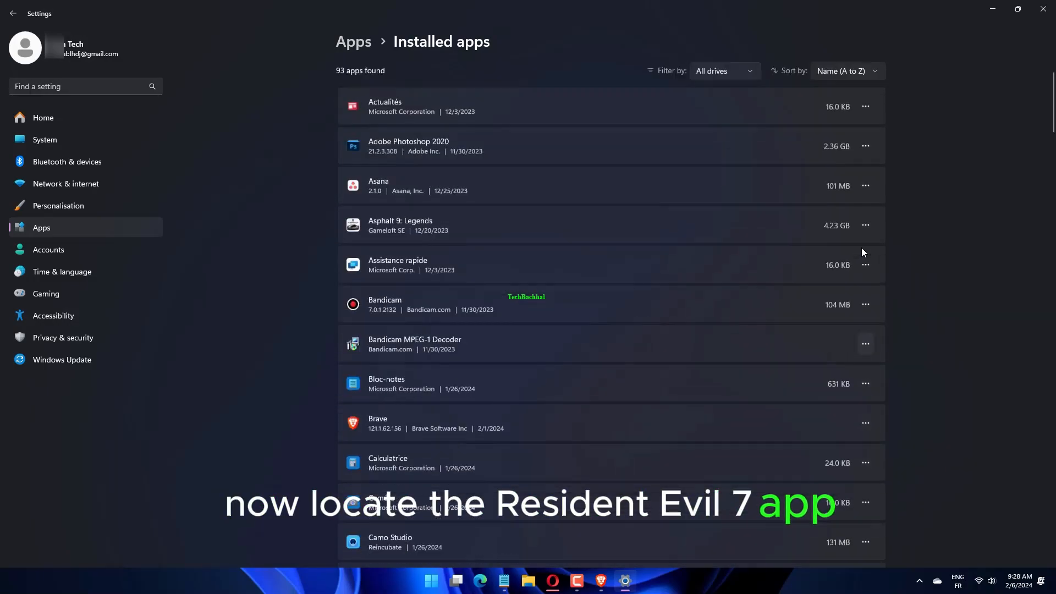
click(865, 298)
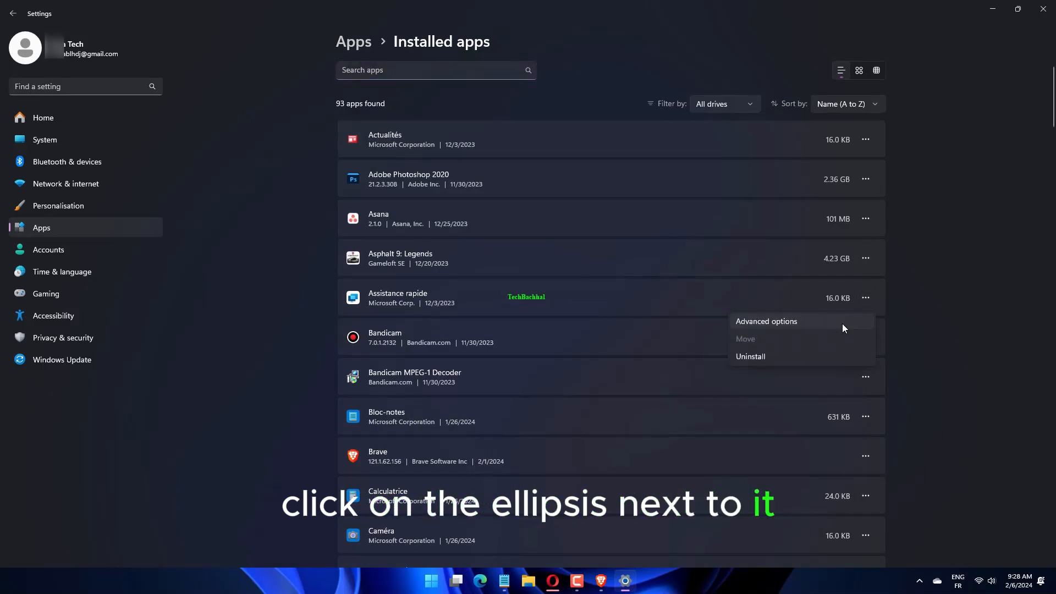
click(766, 322)
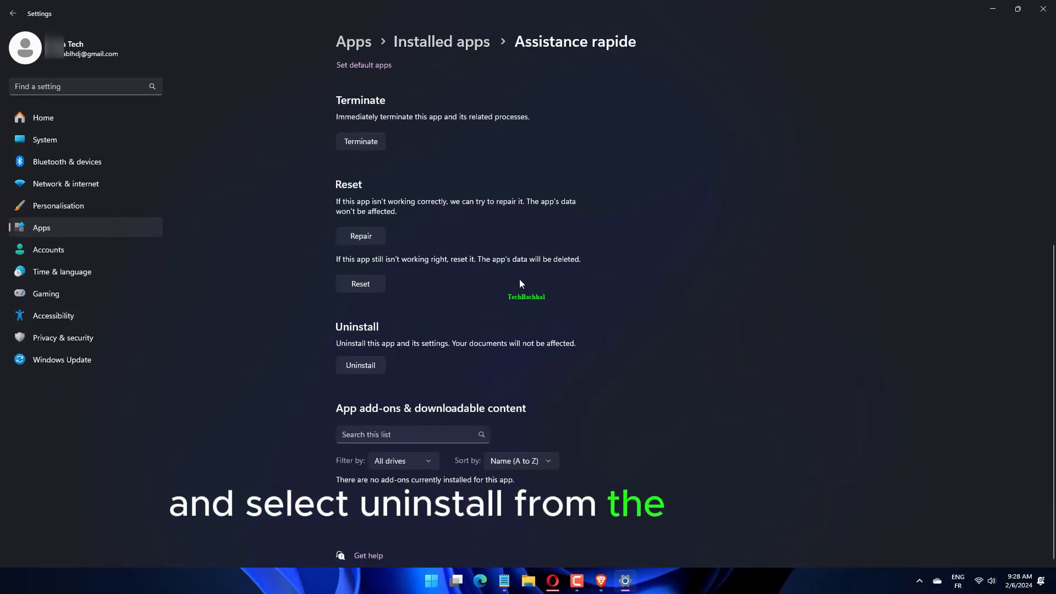
mouse_move(378, 234)
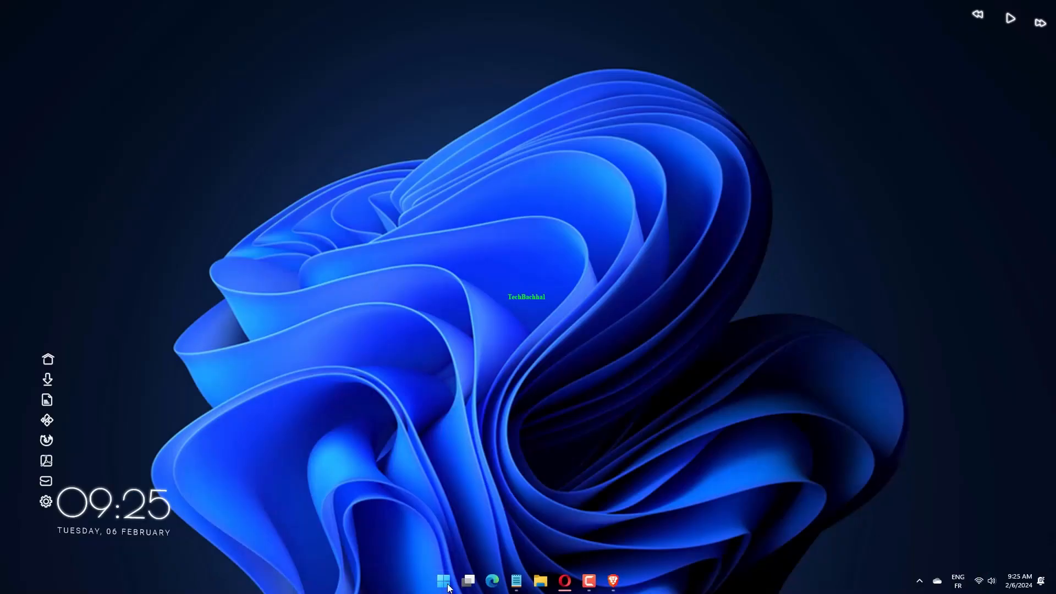
Search for 'steam', launch Steam, and show its Library
key(win+s)
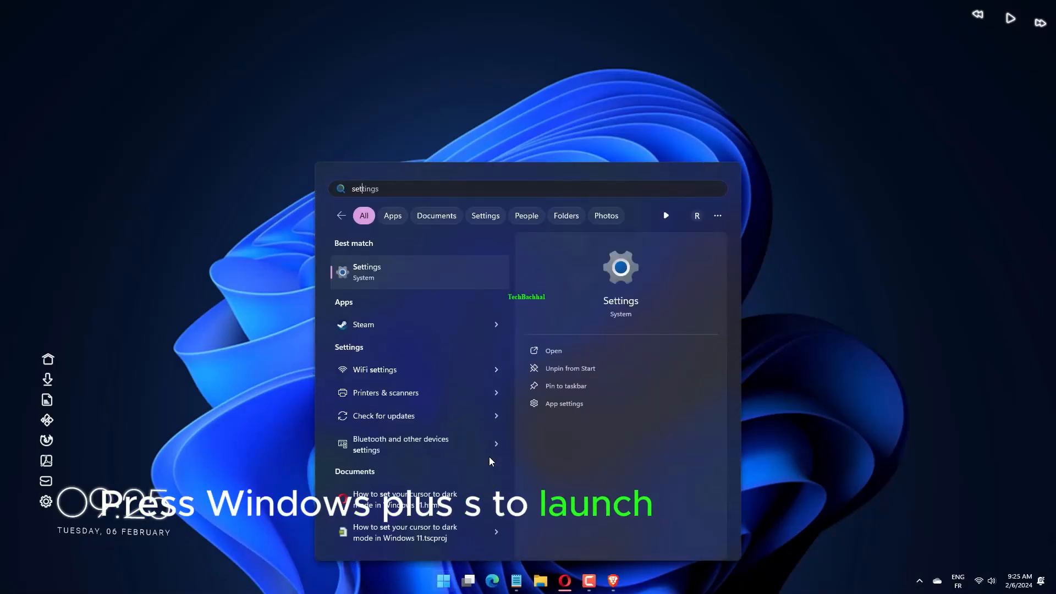
text(steam)
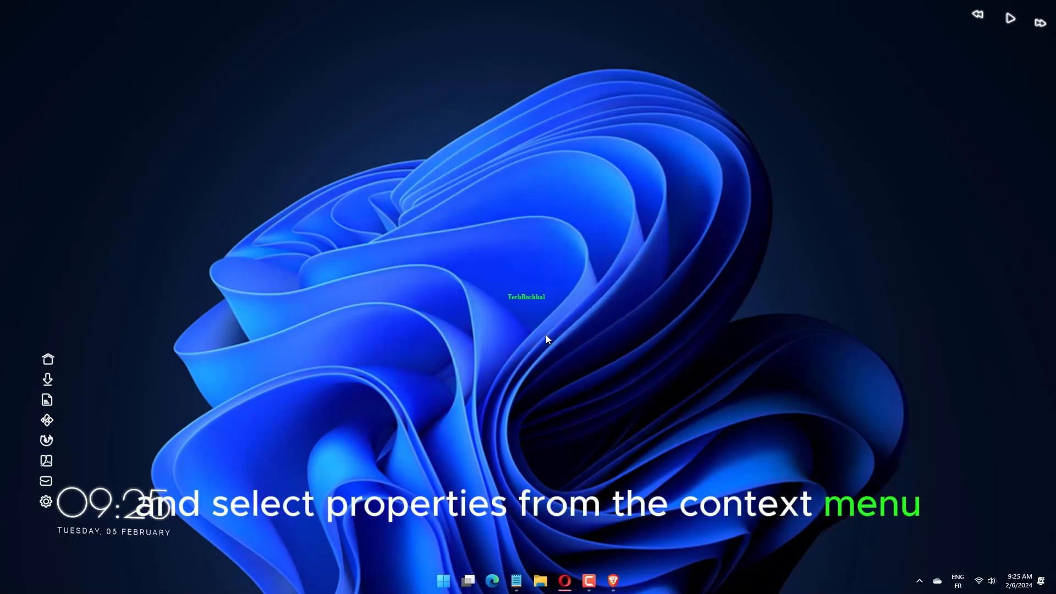
click(625, 581)
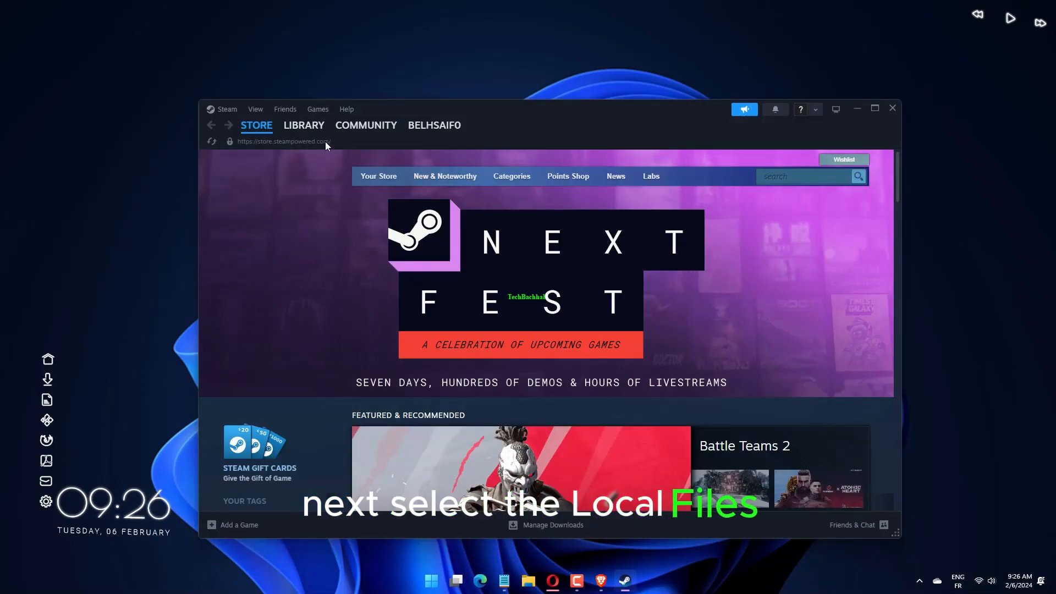
click(303, 125)
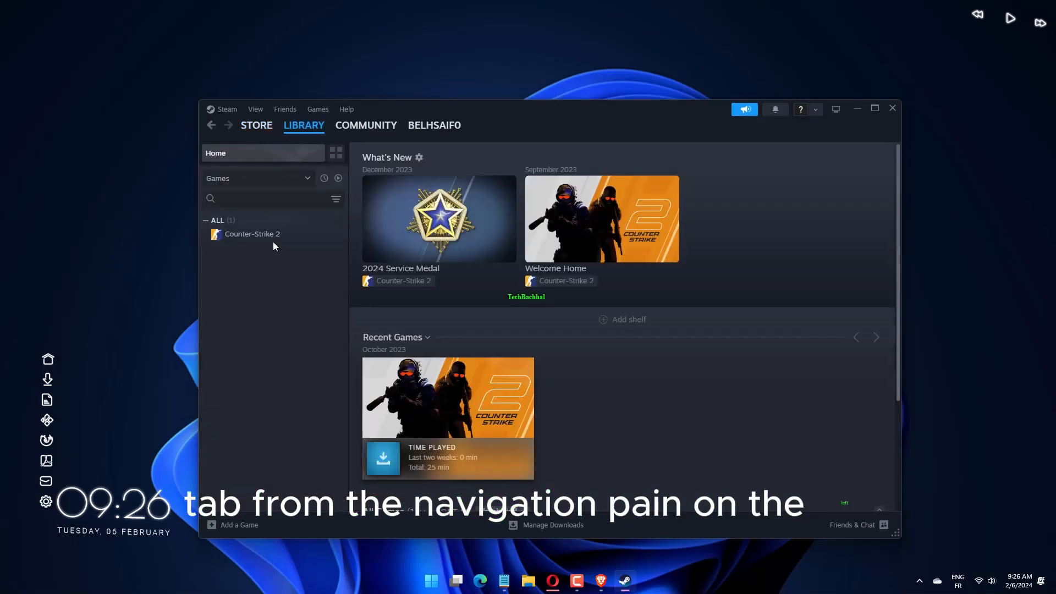